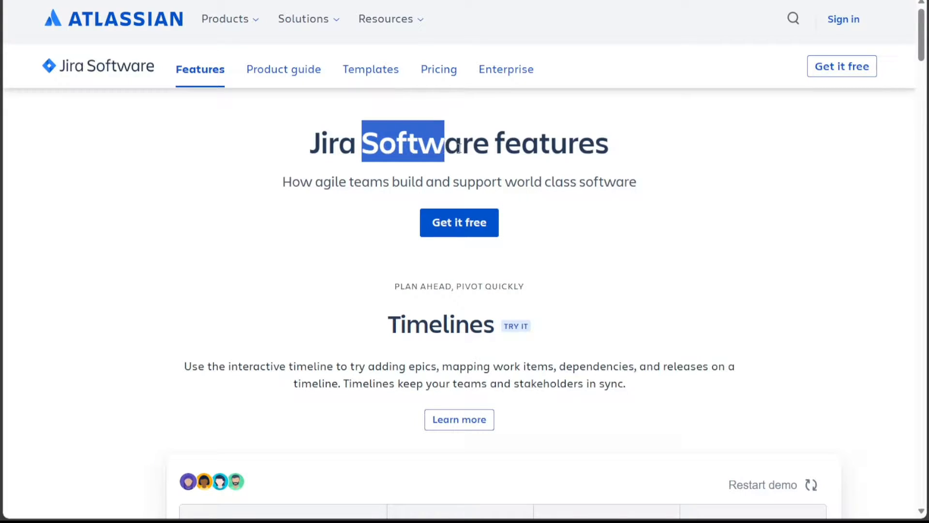
Step: Highlight the 'Software features' heading, then select ClickUp's Collaboration and Customization category pills
{"action": "left_click_drag", "start_coordinate": [442, 145], "coordinate": [611, 145]}
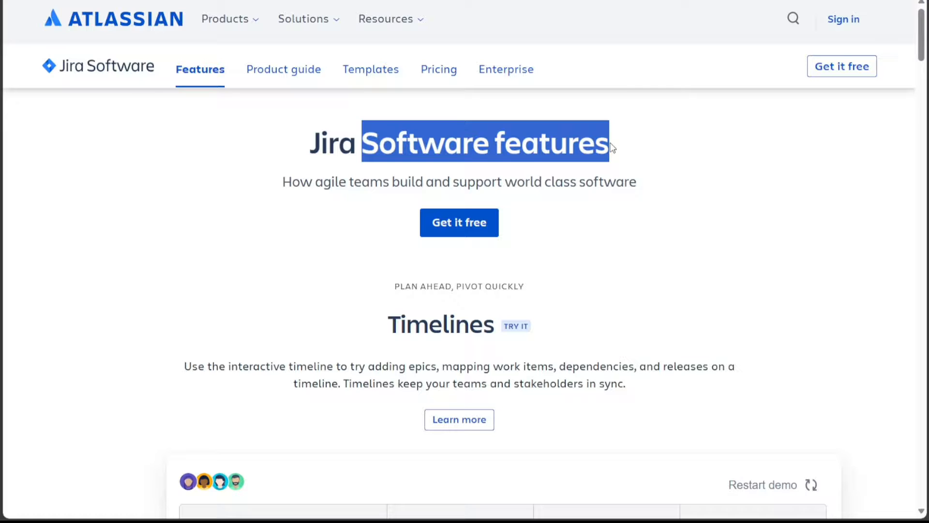
{"action": "mouse_move", "coordinate": [485, 122]}
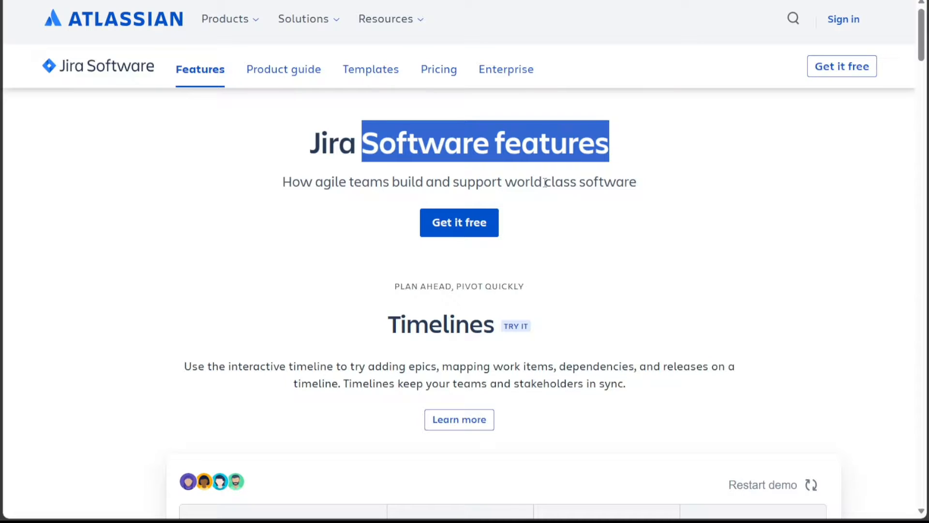
{"action": "mouse_move", "coordinate": [224, 171]}
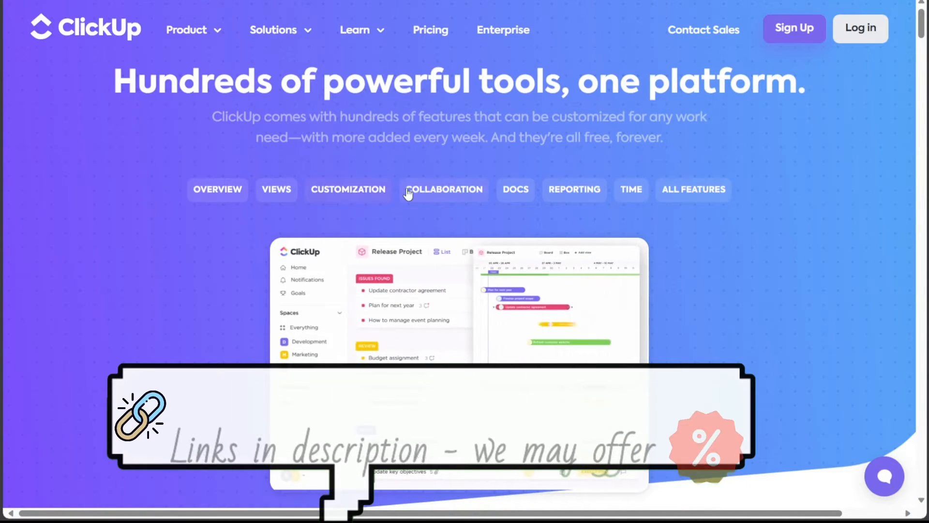
{"action": "left_click", "coordinate": [349, 190]}
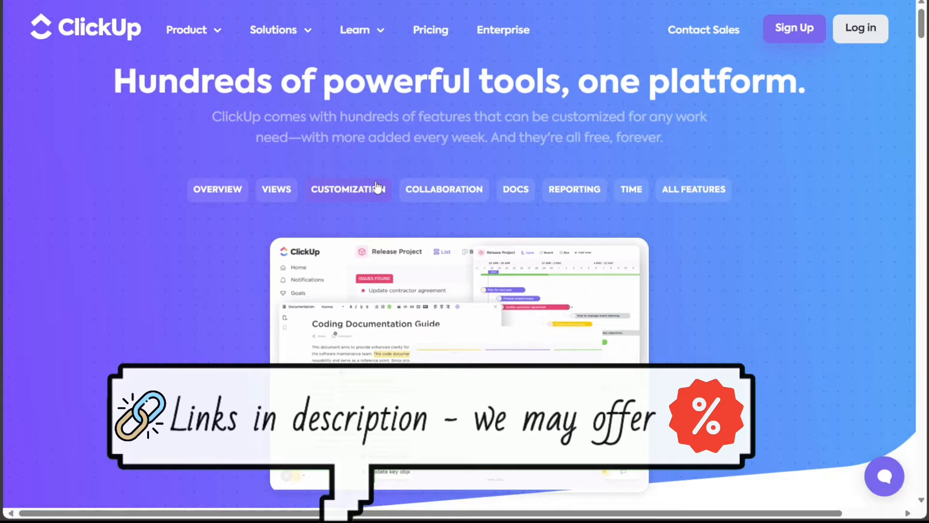
{"action": "left_click", "coordinate": [444, 190]}
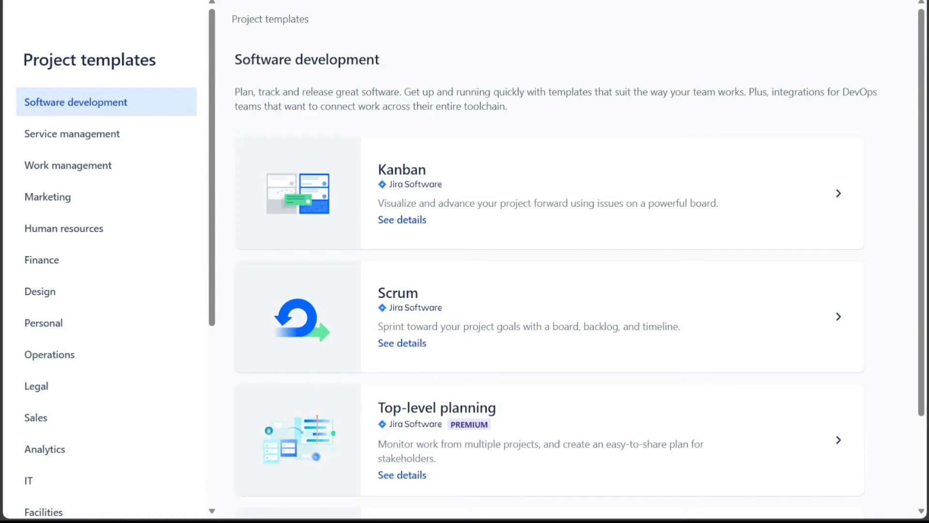
{"action": "mouse_move", "coordinate": [68, 355]}
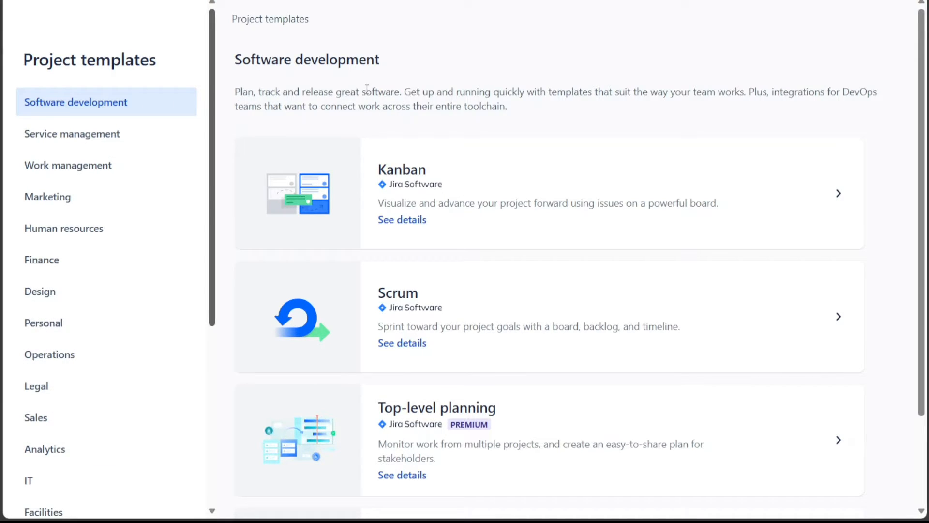
{"action": "mouse_move", "coordinate": [444, 209]}
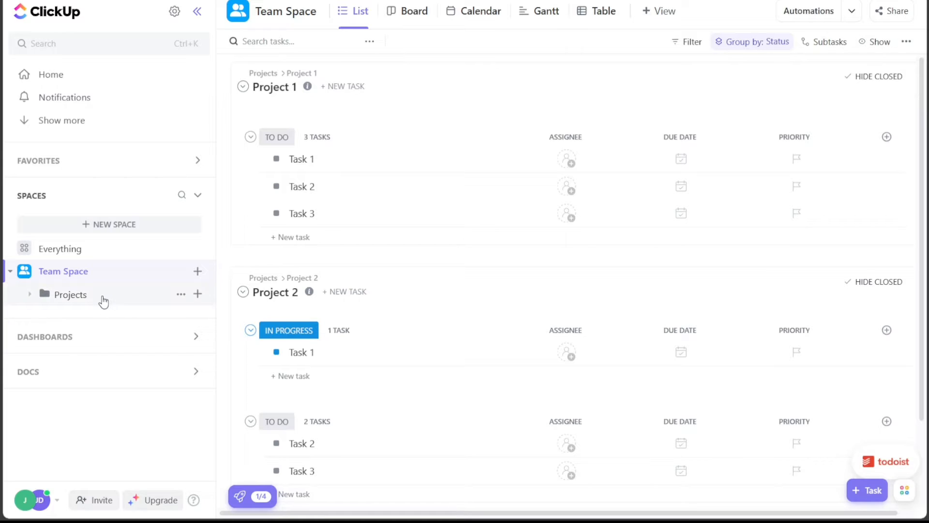
Step: Open the Projects folder under Team Space in the ClickUp sidebar
{"action": "left_click", "coordinate": [70, 294]}
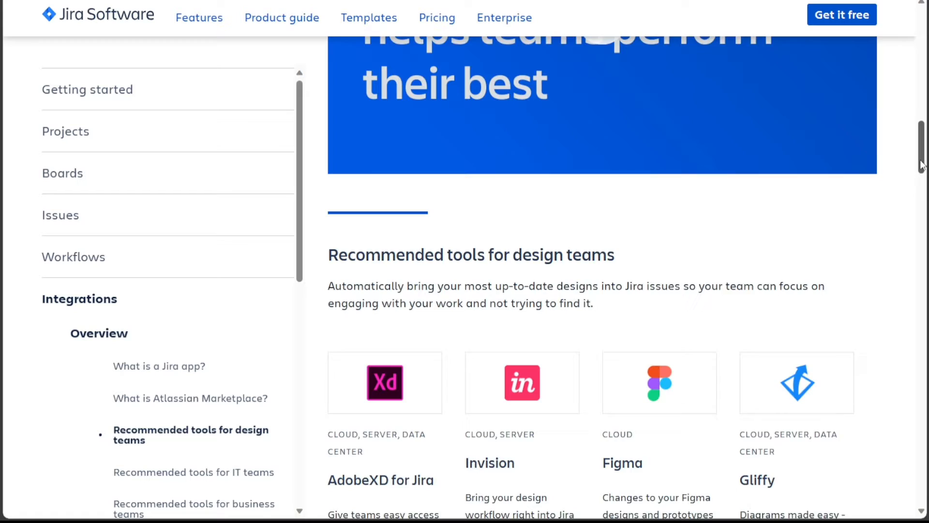
Step: Scroll through the design-team tool cards: AdobeXD, Invision, Figma, Draw.io, Miro
{"action": "scroll", "scroll_direction": "down", "scroll_amount": 3}
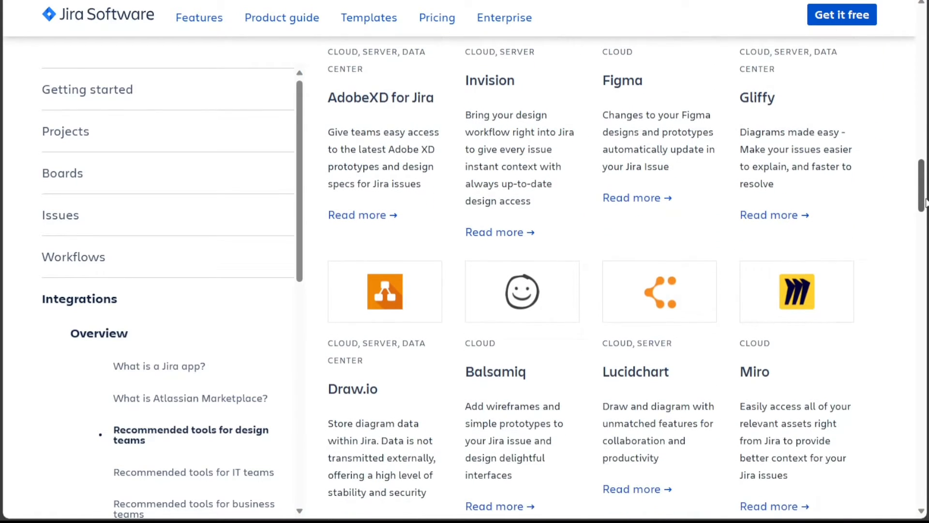
{"action": "scroll", "scroll_direction": "down", "scroll_amount": 3}
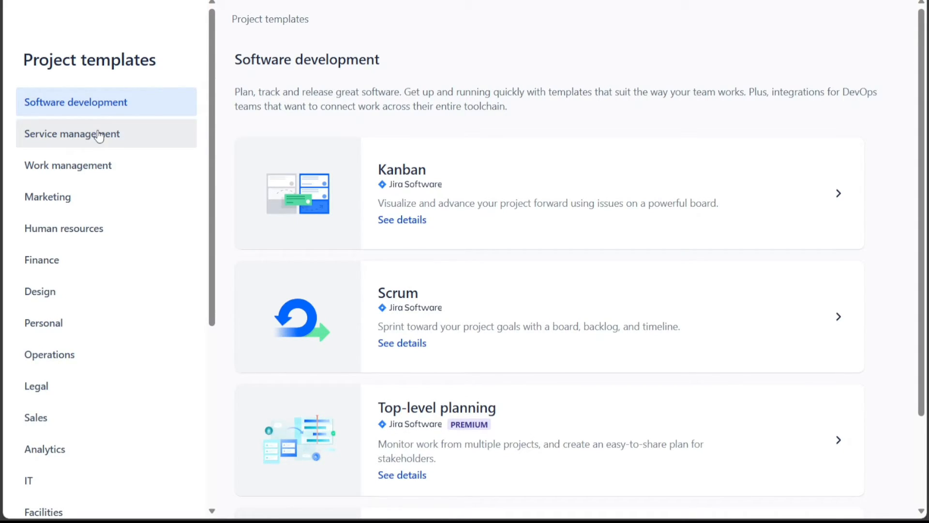
{"action": "mouse_move", "coordinate": [96, 206]}
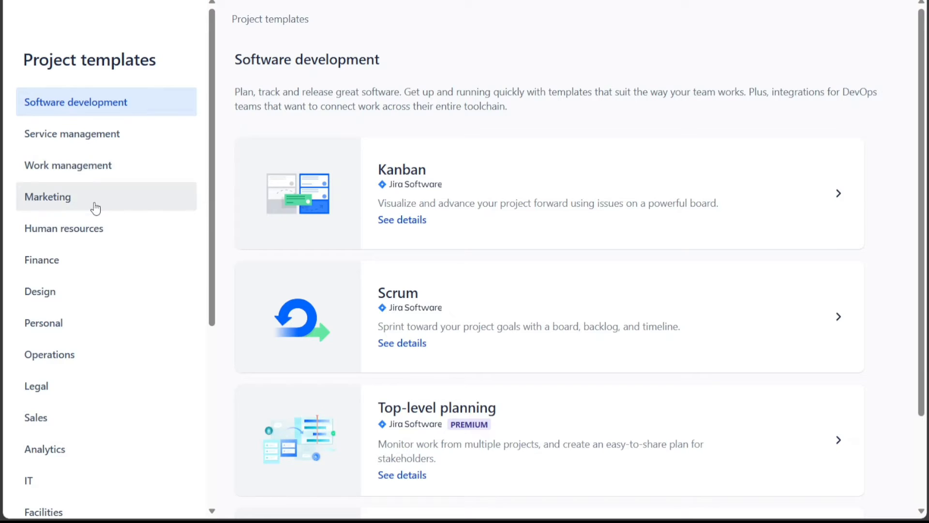
{"action": "mouse_move", "coordinate": [341, 174]}
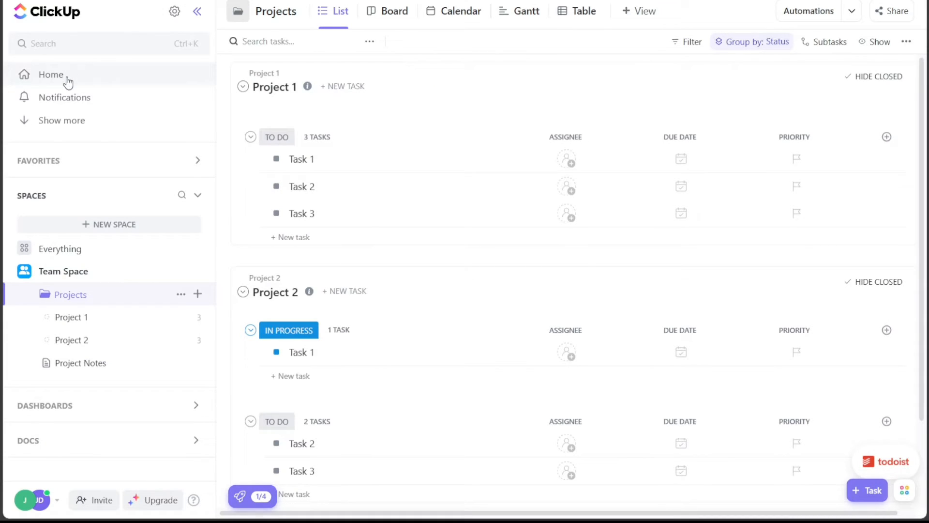
Step: Select Home in the ClickUp sidebar
{"action": "left_click", "coordinate": [50, 74]}
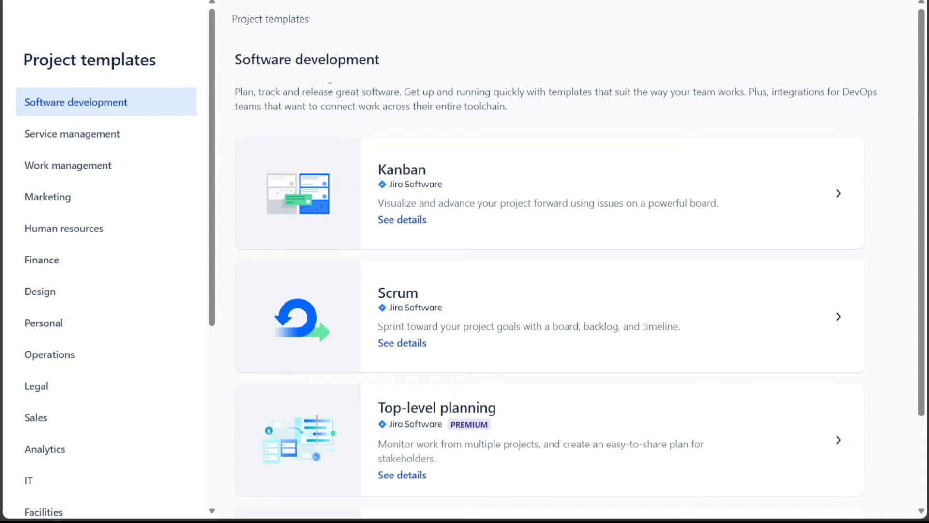
{"action": "mouse_move", "coordinate": [385, 34]}
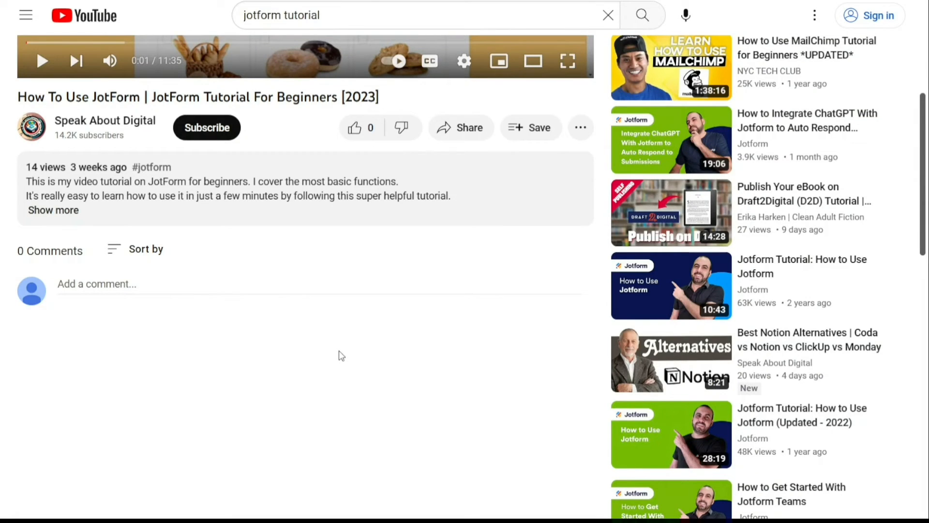
{"action": "mouse_move", "coordinate": [52, 210]}
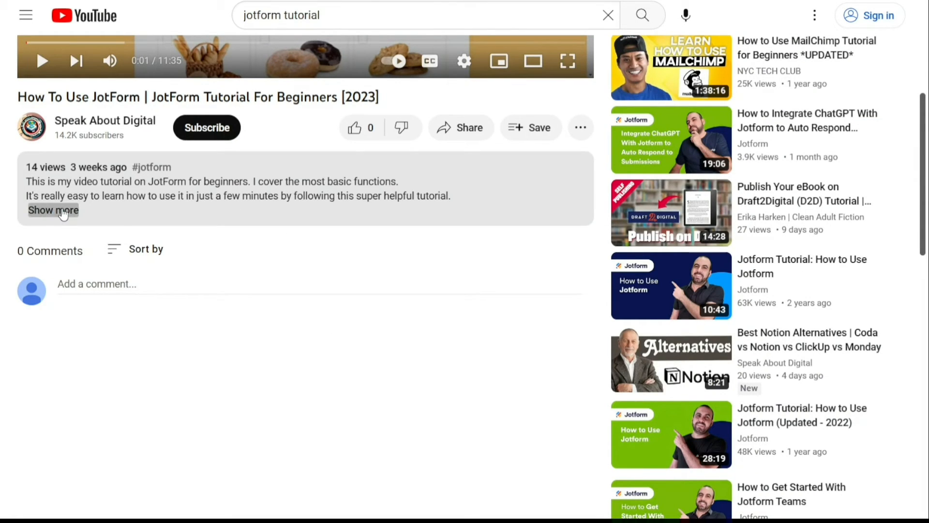
Step: Expand the JotForm video description to reveal the Apr 10, 2023 date and sign-up link
{"action": "left_click", "coordinate": [52, 209]}
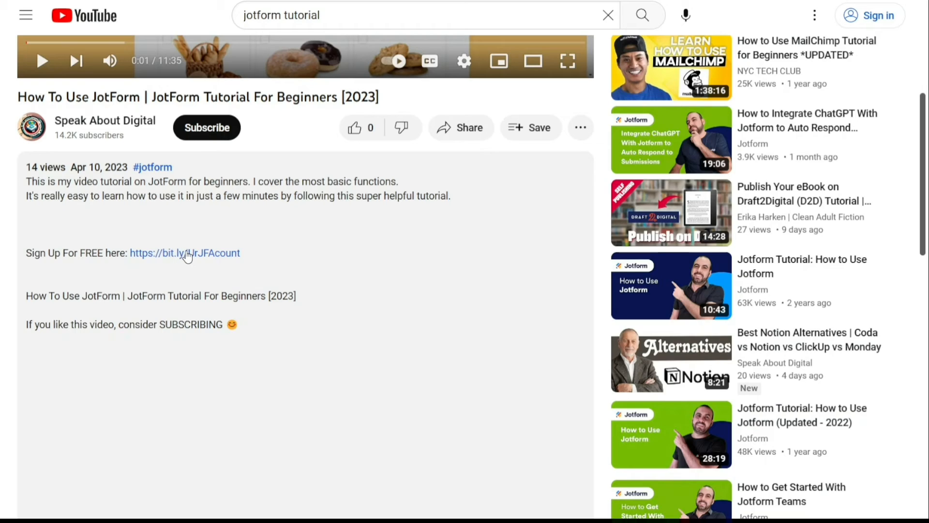